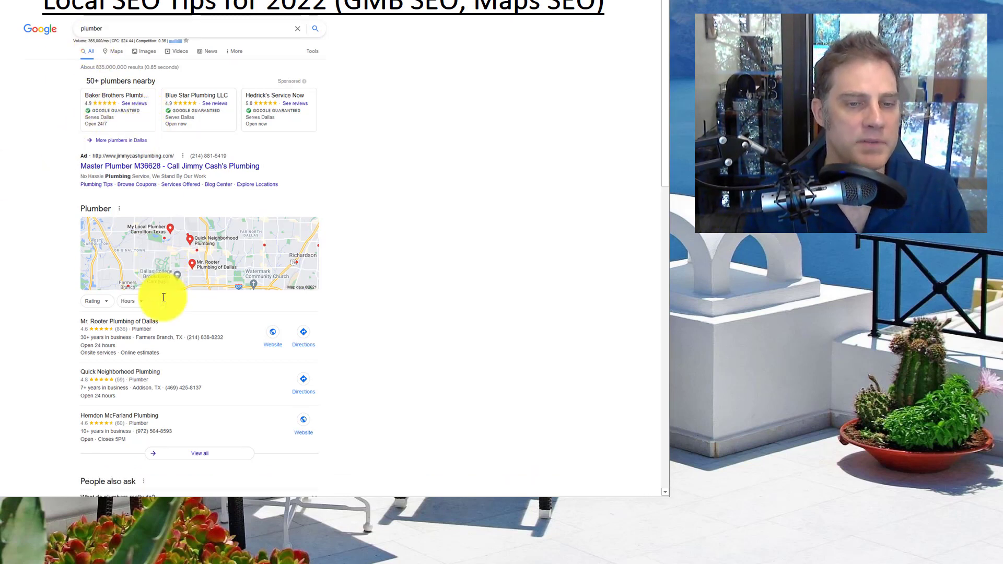
Step: Scroll through the outline down to the Rank Tracking geogrid notes, Local Viking mention and sample image
{"action": "scroll", "scroll_direction": "down", "scroll_amount": 3}
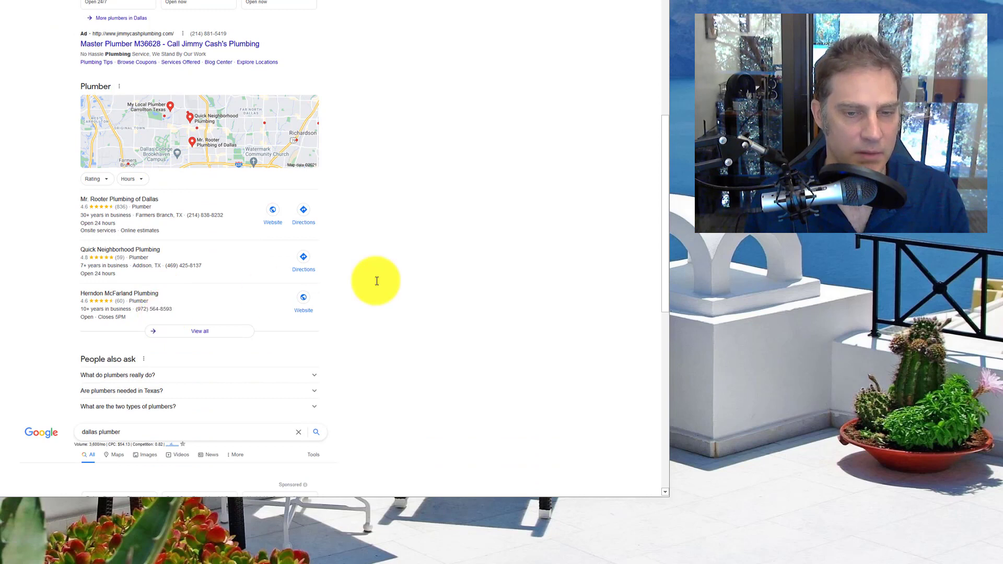
{"action": "mouse_move", "coordinate": [309, 328]}
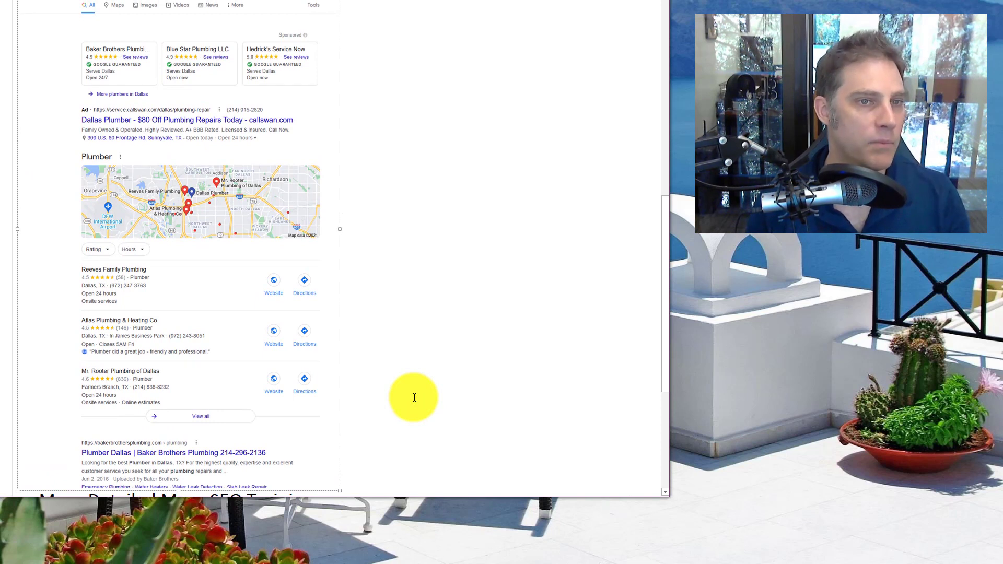
{"action": "scroll", "scroll_direction": "up", "scroll_amount": 3}
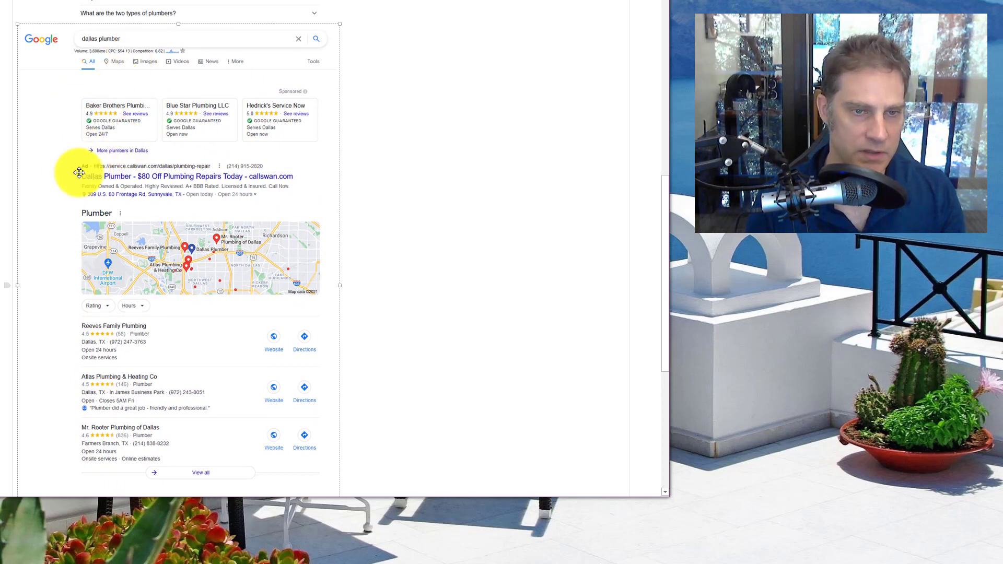
{"action": "scroll", "scroll_direction": "down", "scroll_amount": 3}
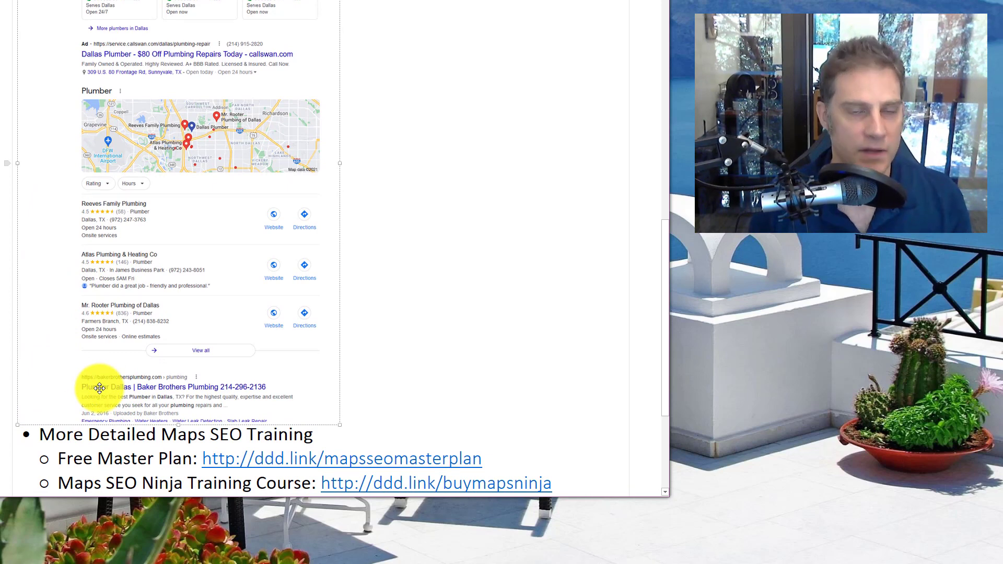
{"action": "scroll", "scroll_direction": "up", "scroll_amount": 3}
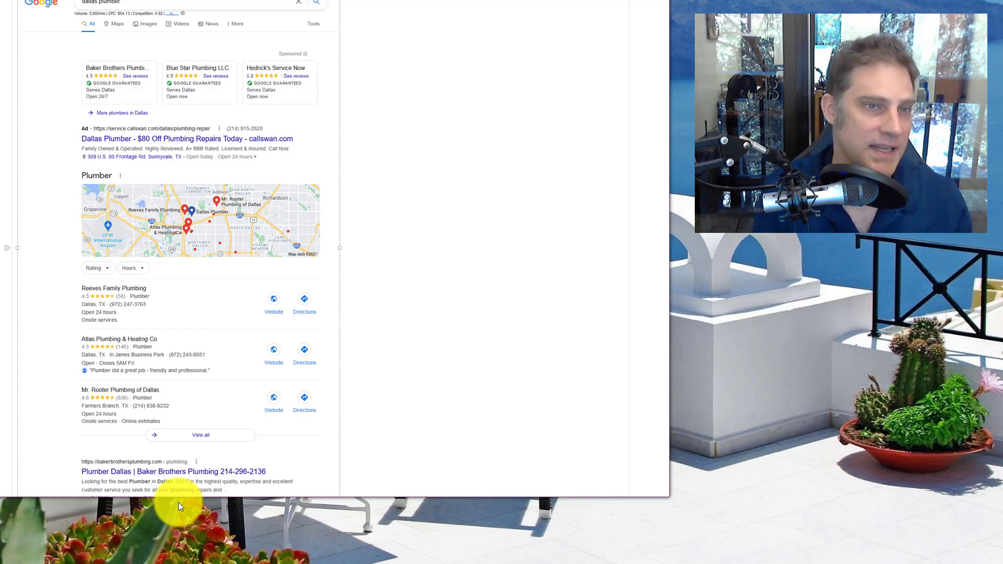
{"action": "mouse_move", "coordinate": [224, 347]}
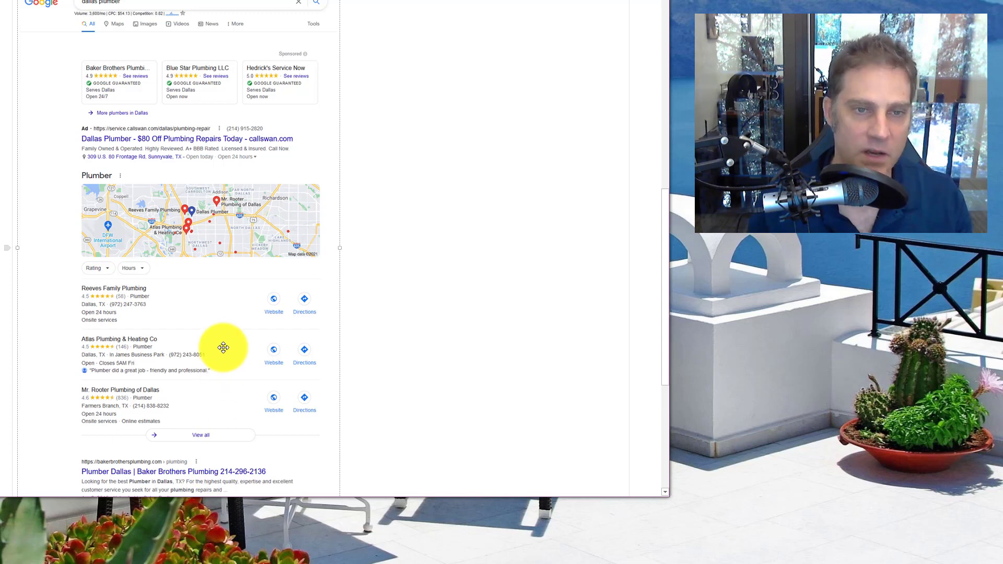
{"action": "scroll", "scroll_direction": "down", "scroll_amount": 3}
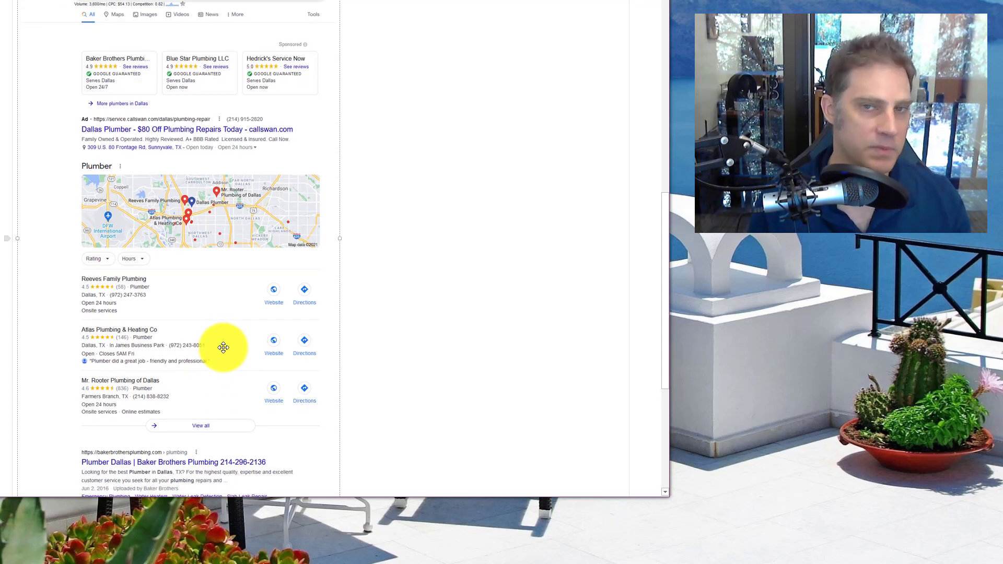
{"action": "scroll", "scroll_direction": "down", "scroll_amount": 3}
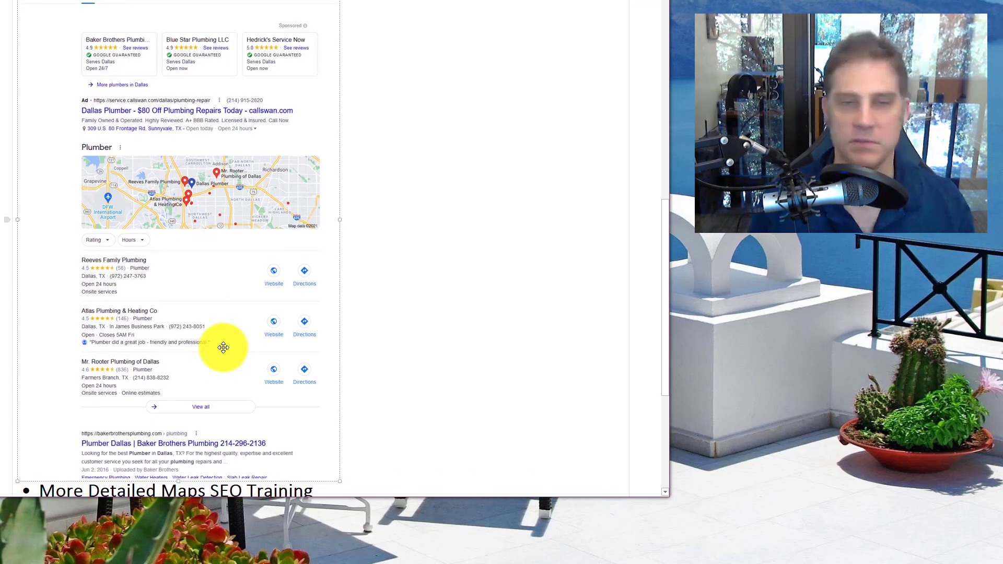
{"action": "scroll", "scroll_direction": "down", "scroll_amount": 3}
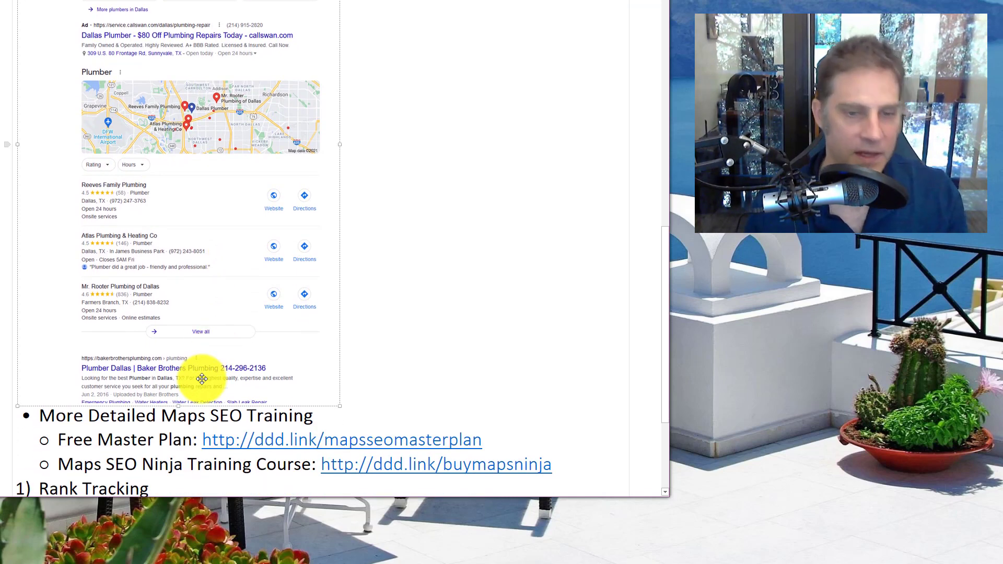
{"action": "scroll", "scroll_direction": "down", "scroll_amount": 3}
{"action": "type", "text": " Maps SEO"}
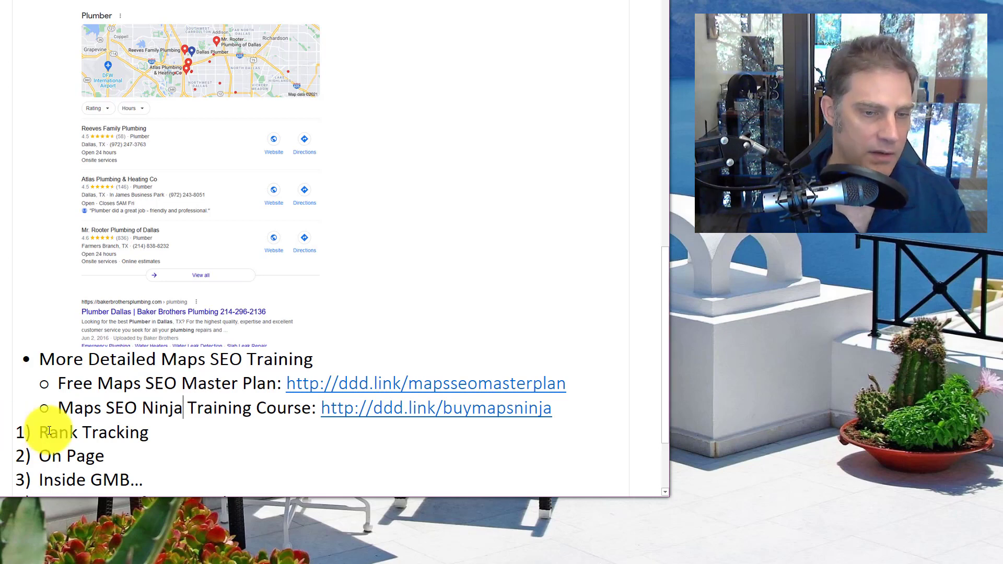
{"action": "scroll", "scroll_direction": "down", "scroll_amount": 3}
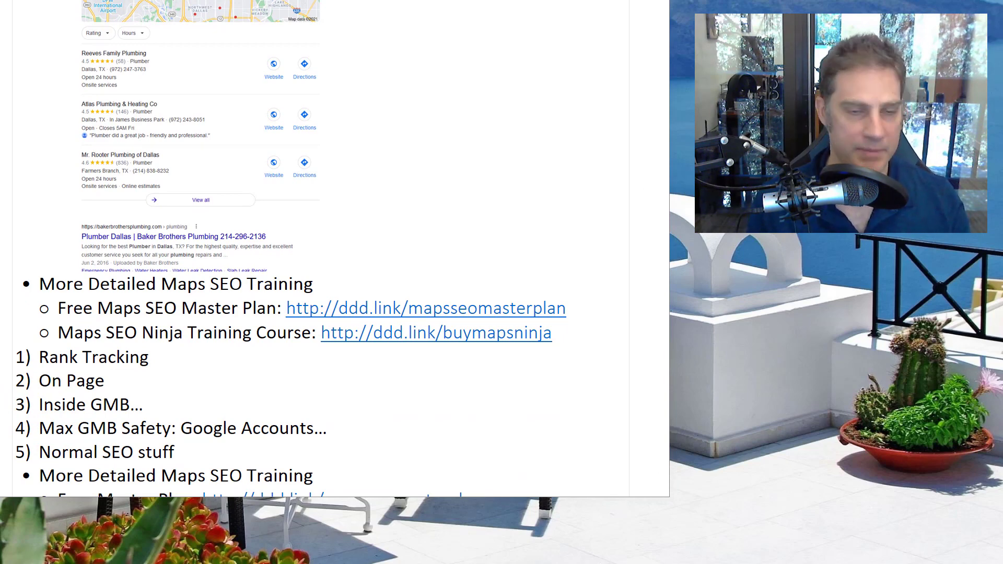
{"action": "scroll", "scroll_direction": "down", "scroll_amount": 3}
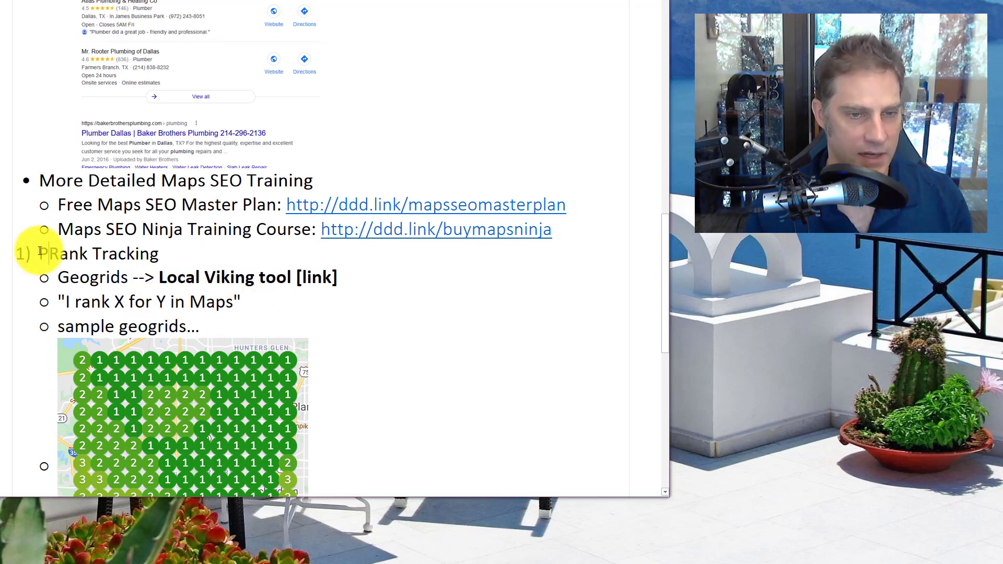
{"action": "type", "text": "oper"}
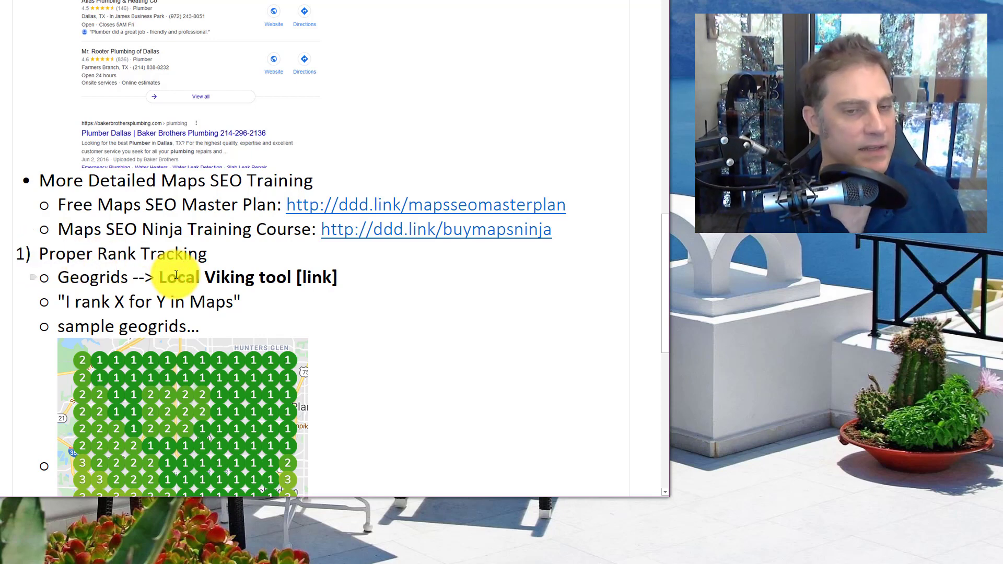
{"action": "scroll", "scroll_direction": "down", "scroll_amount": 3}
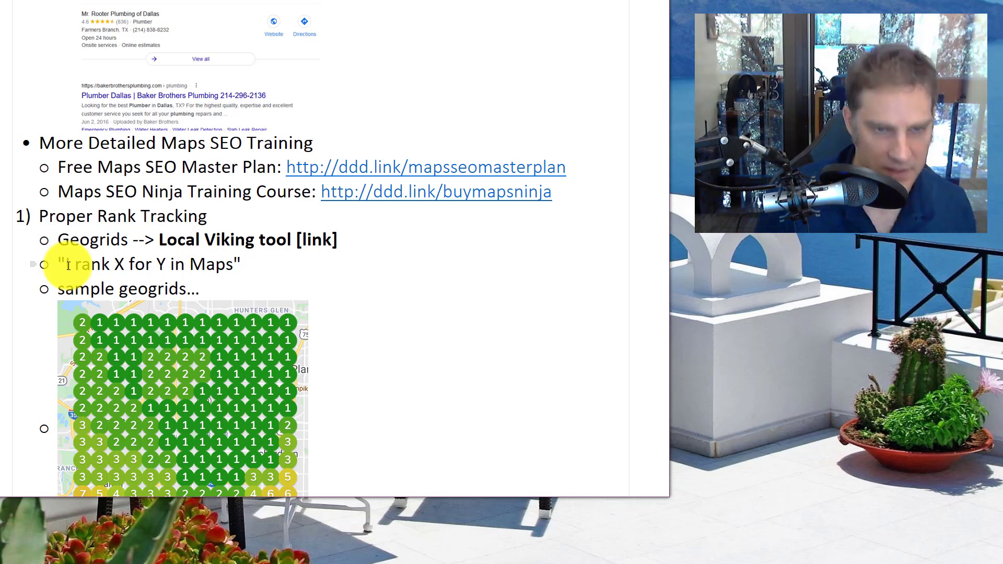
{"action": "mouse_move", "coordinate": [413, 294]}
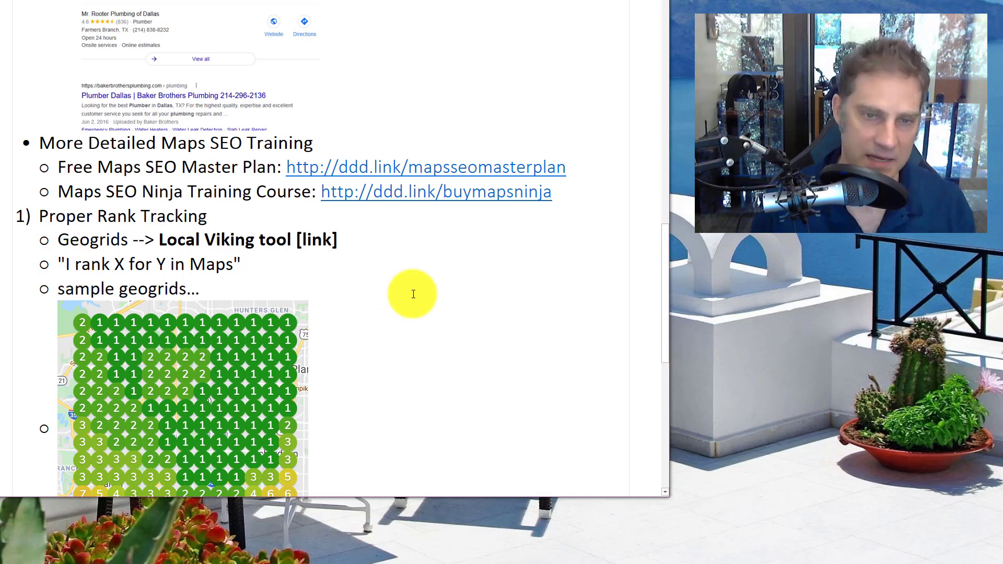
{"action": "scroll", "scroll_direction": "down", "scroll_amount": 3}
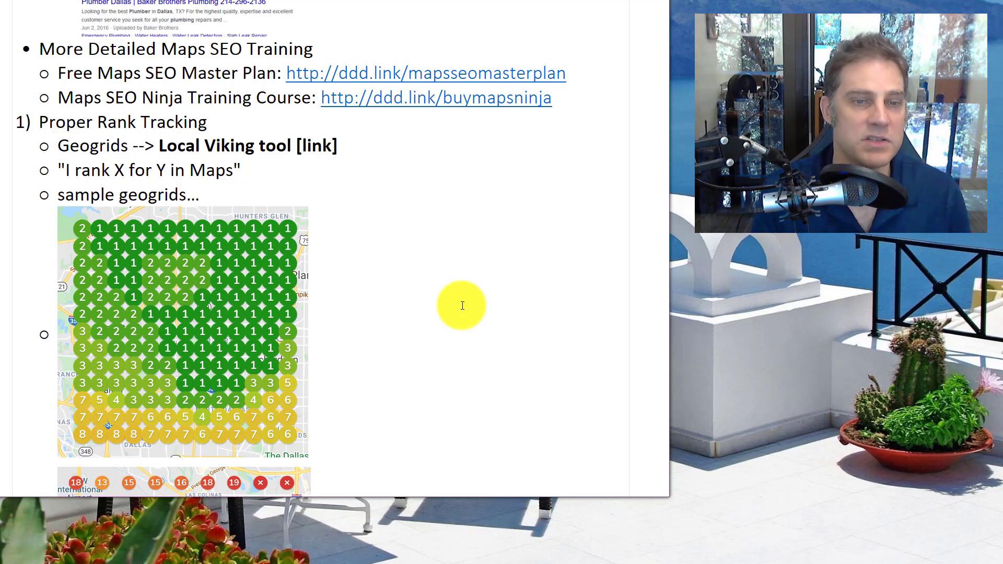
{"action": "left_click", "coordinate": [60, 169]}
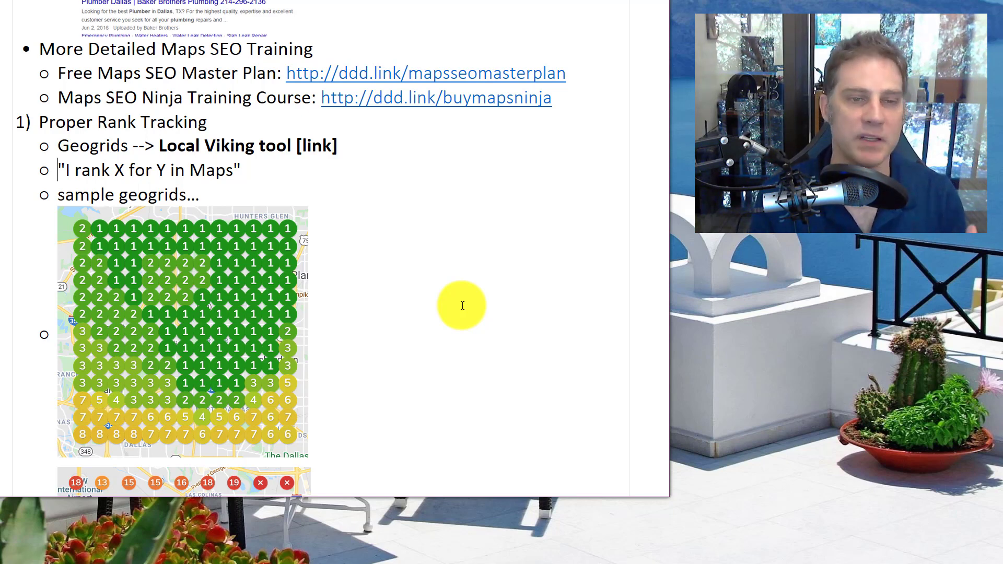
{"action": "scroll", "scroll_direction": "down", "scroll_amount": 3}
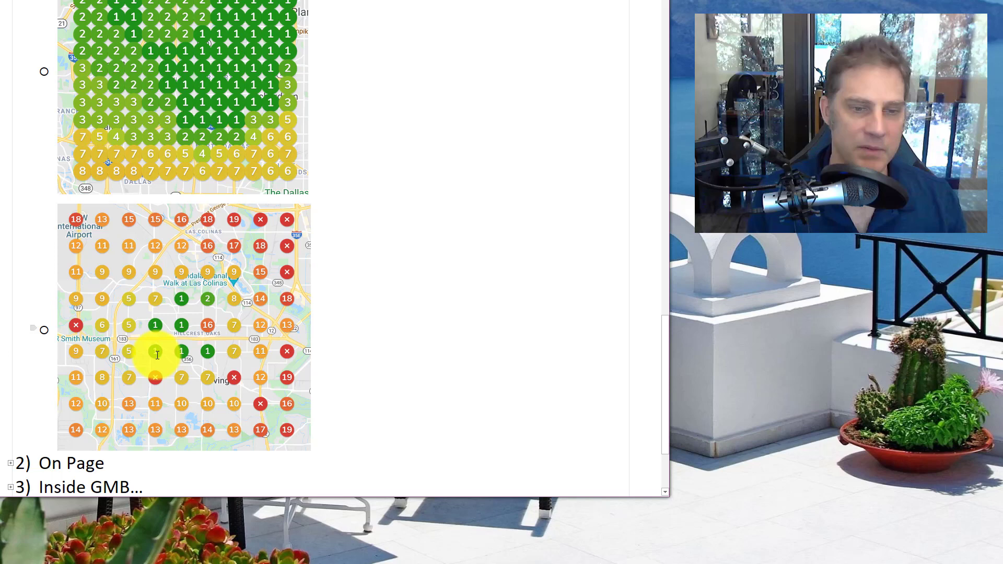
{"action": "mouse_move", "coordinate": [186, 358]}
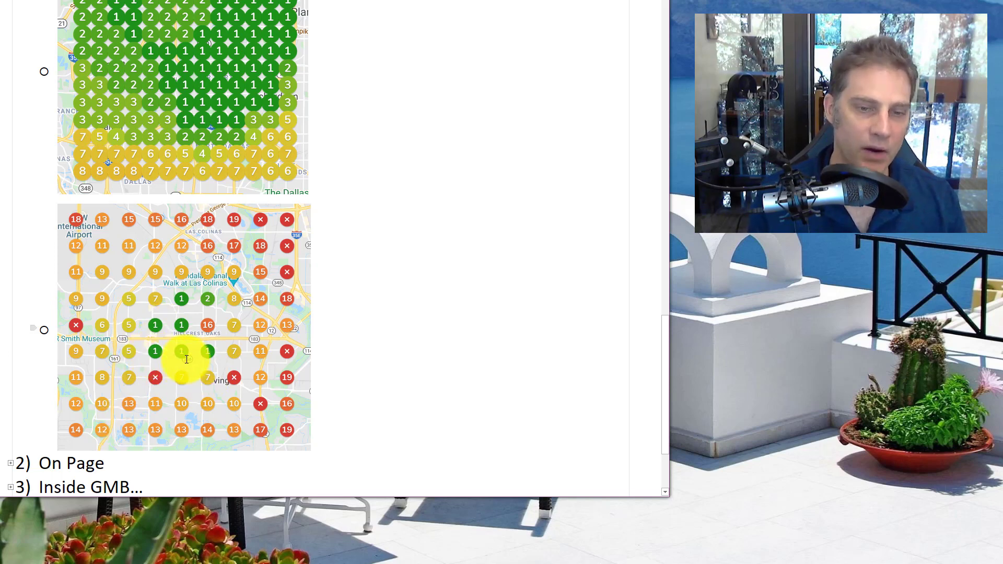
{"action": "mouse_move", "coordinate": [160, 333]}
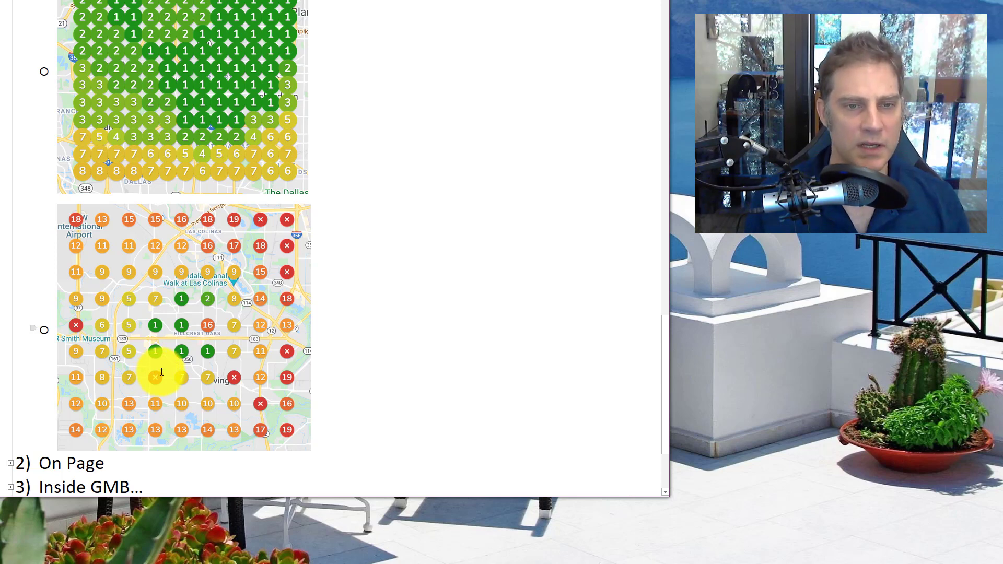
{"action": "mouse_move", "coordinate": [256, 441]}
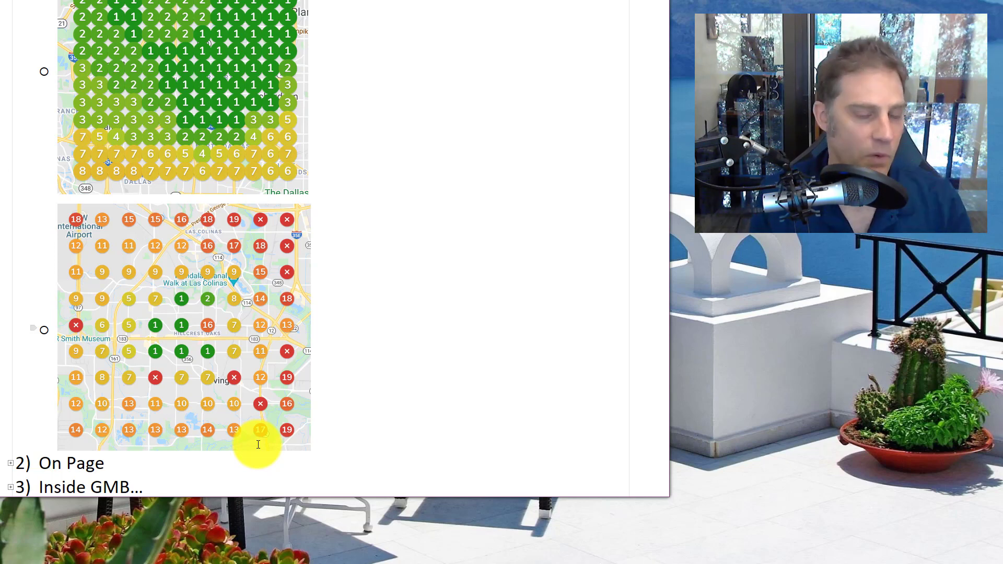
{"action": "scroll", "scroll_direction": "down", "scroll_amount": 3}
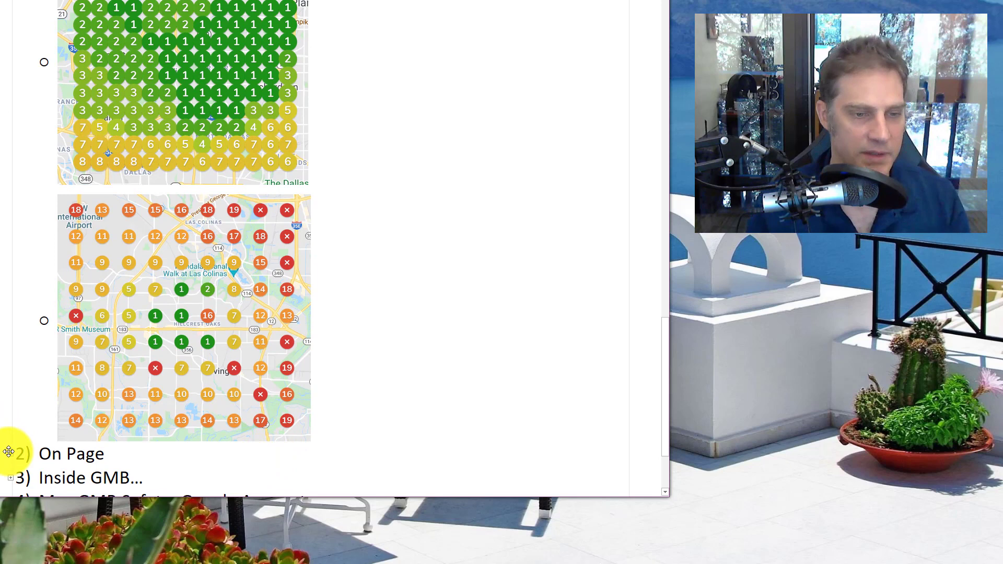
Step: Scroll down to the expanded On Page subpoints, from long tails through POI pages
{"action": "scroll", "scroll_direction": "down", "scroll_amount": 3}
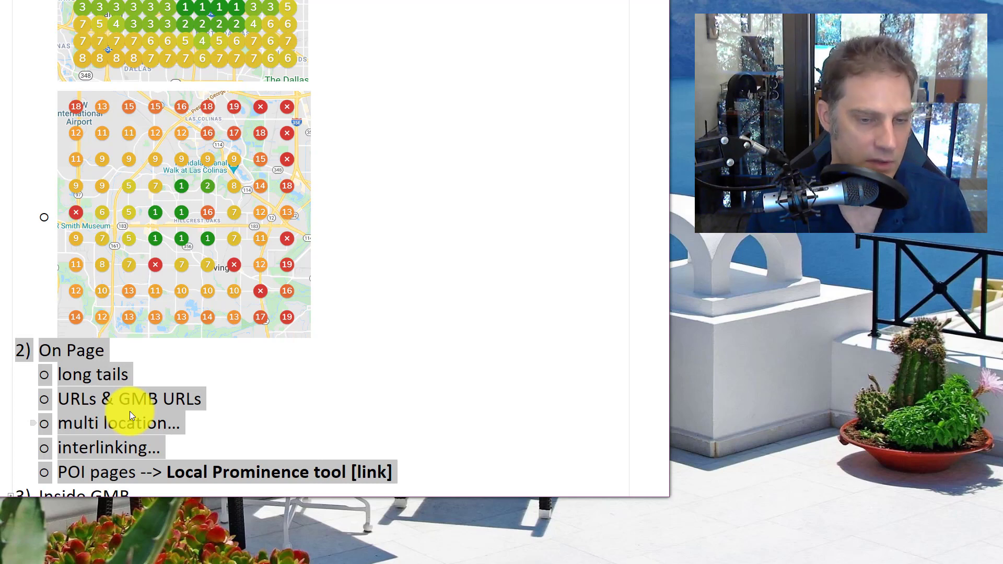
{"action": "scroll", "scroll_direction": "down", "scroll_amount": 3}
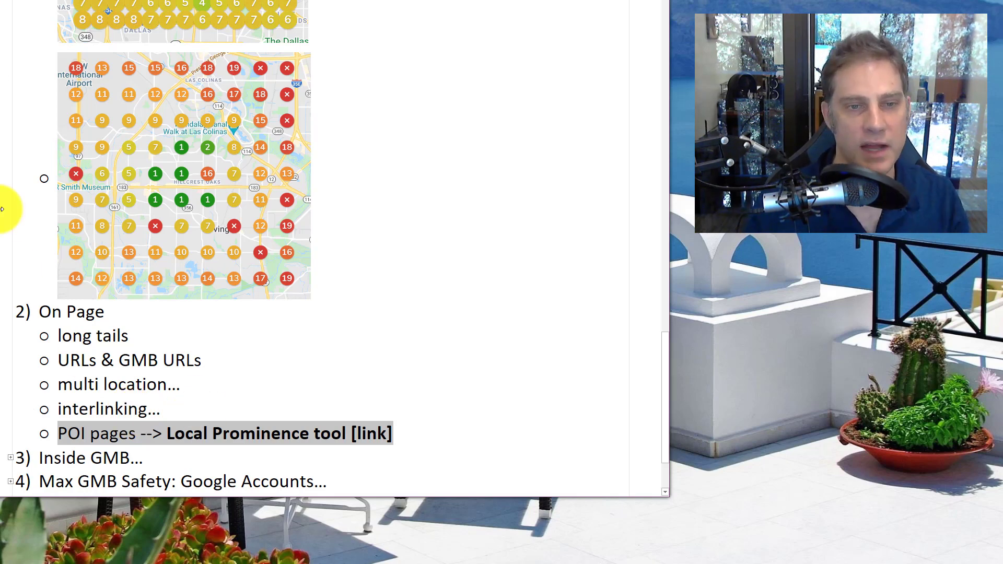
{"action": "mouse_move", "coordinate": [127, 175]}
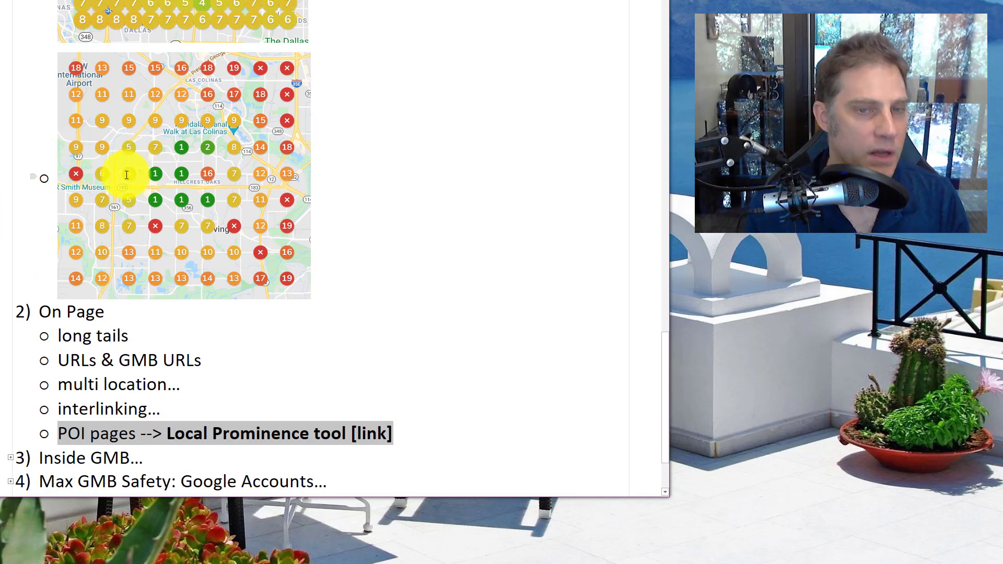
{"action": "mouse_move", "coordinate": [154, 141]}
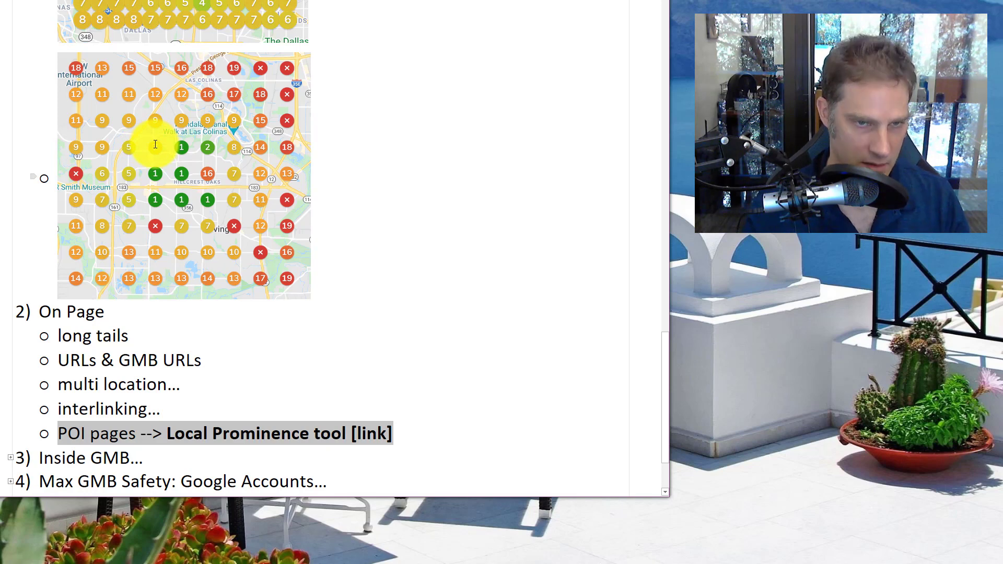
{"action": "scroll", "scroll_direction": "up", "scroll_amount": 3}
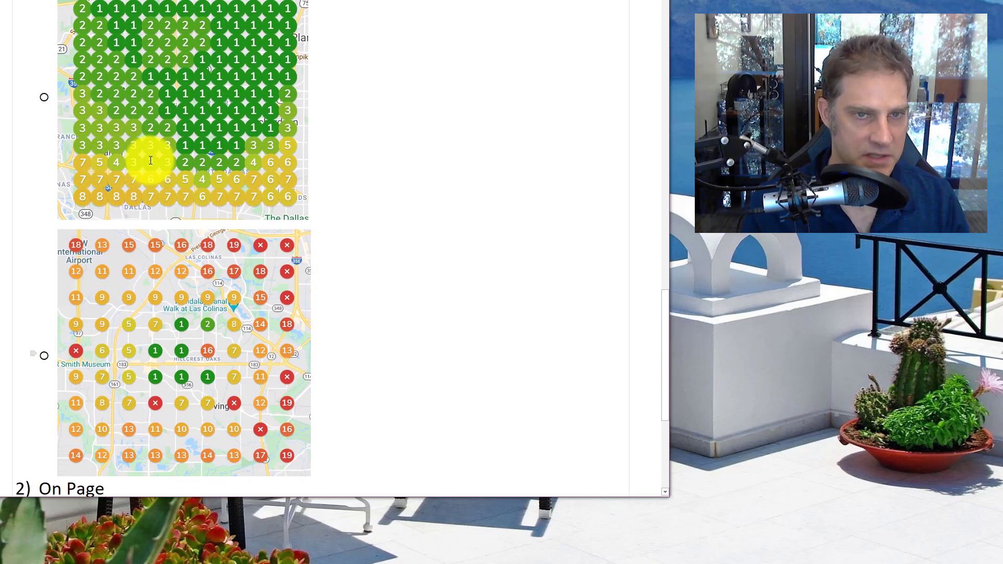
Step: Scroll past the geogrid images to the Inside GMB subpoints and the Normal SEO stuff item below
{"action": "scroll", "scroll_direction": "up", "scroll_amount": 3}
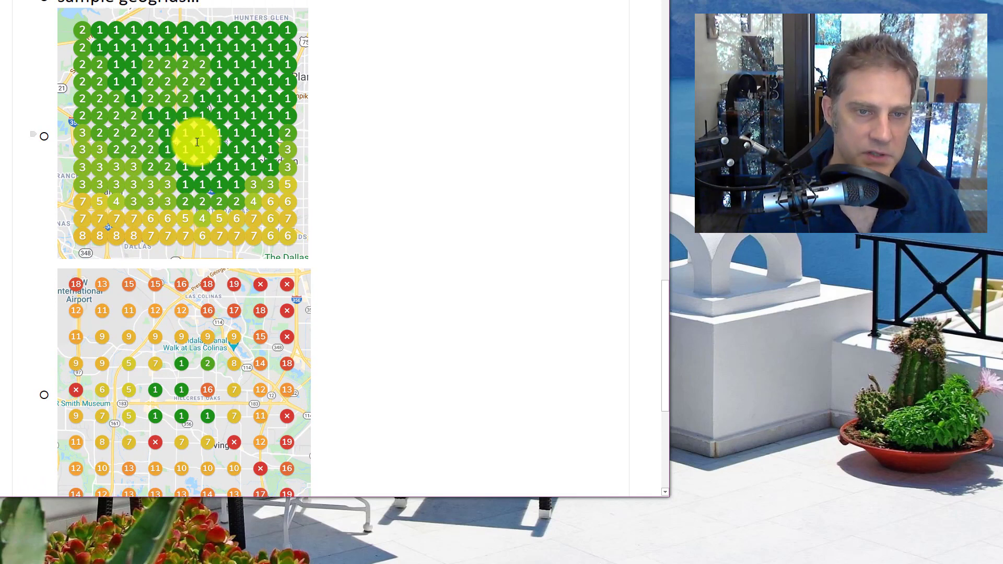
{"action": "mouse_move", "coordinate": [202, 116]}
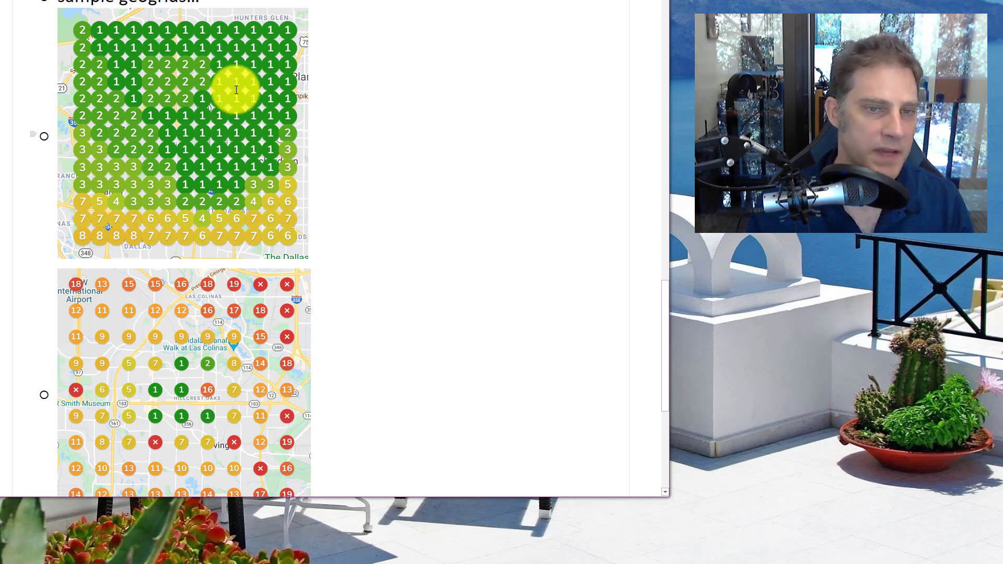
{"action": "mouse_move", "coordinate": [108, 201]}
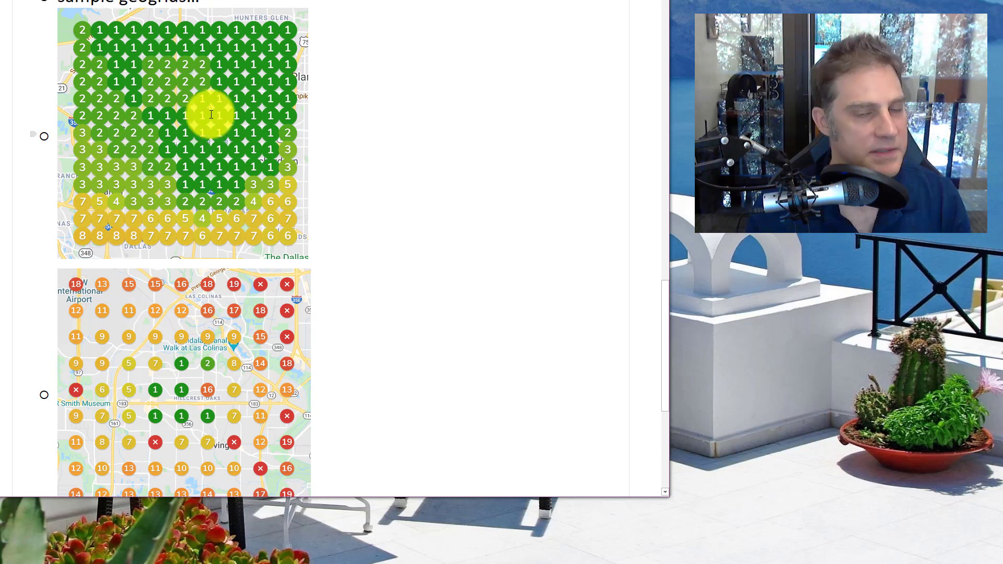
{"action": "scroll", "scroll_direction": "down", "scroll_amount": 3}
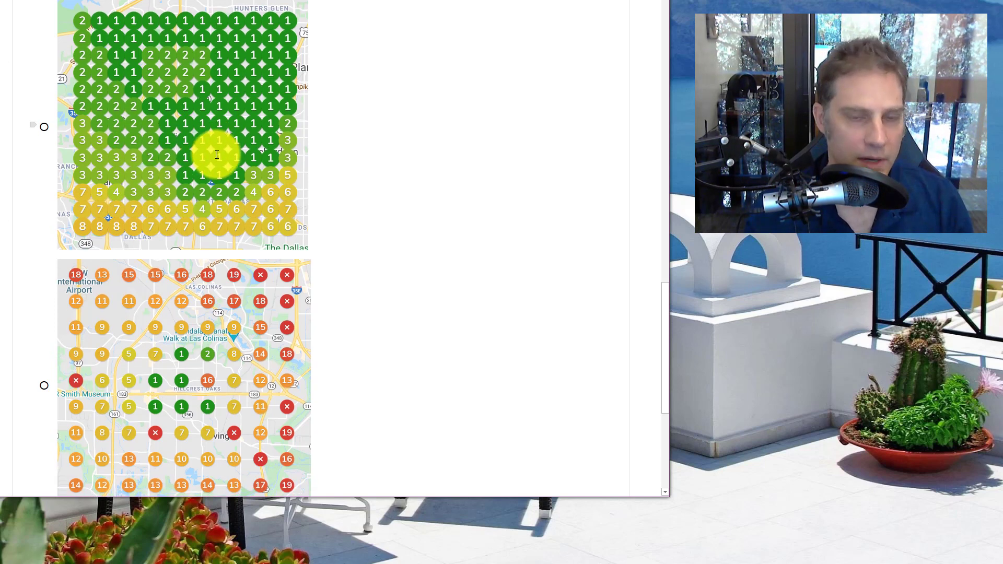
{"action": "scroll", "scroll_direction": "down", "scroll_amount": 3}
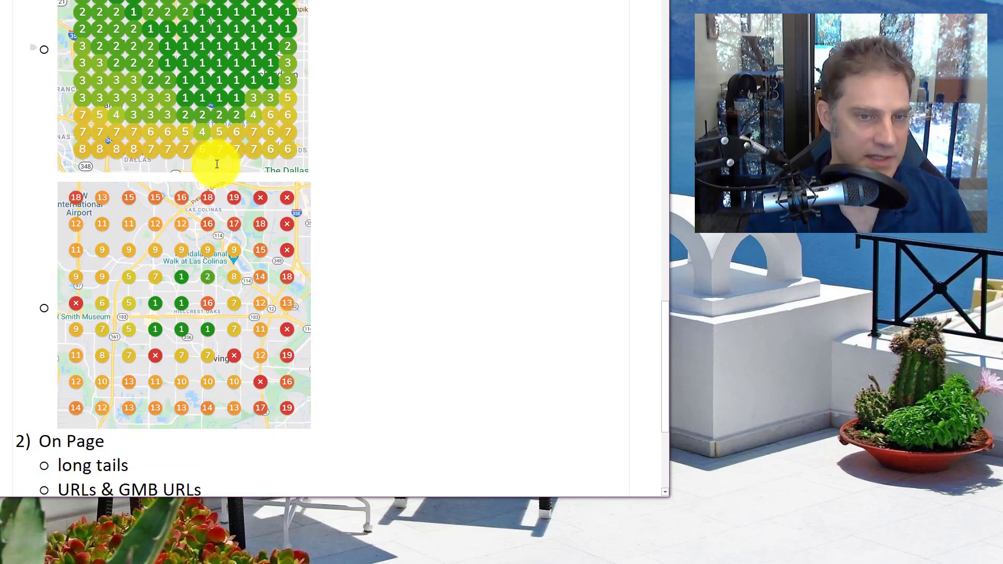
{"action": "scroll", "scroll_direction": "up", "scroll_amount": 3}
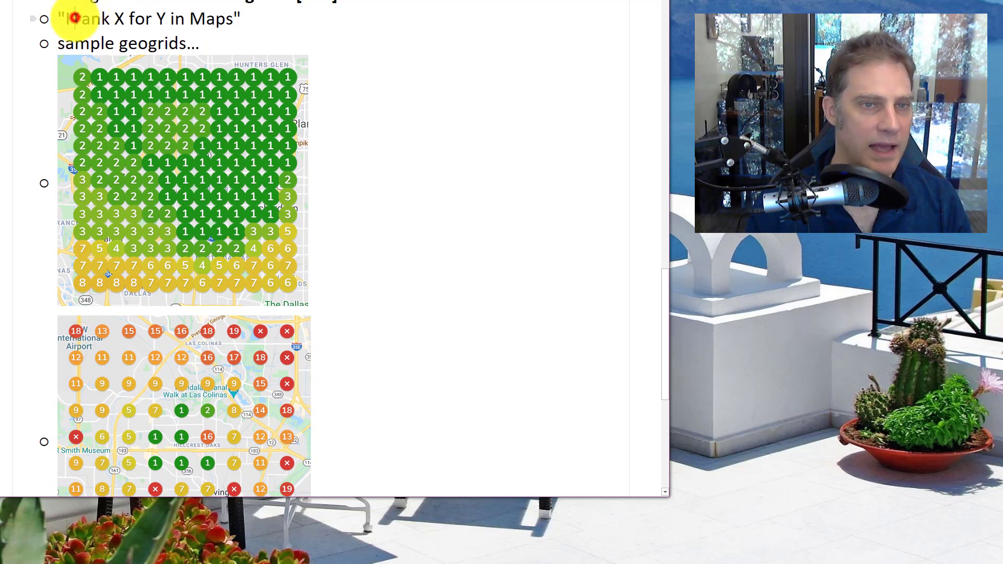
{"action": "mouse_move", "coordinate": [79, 24]}
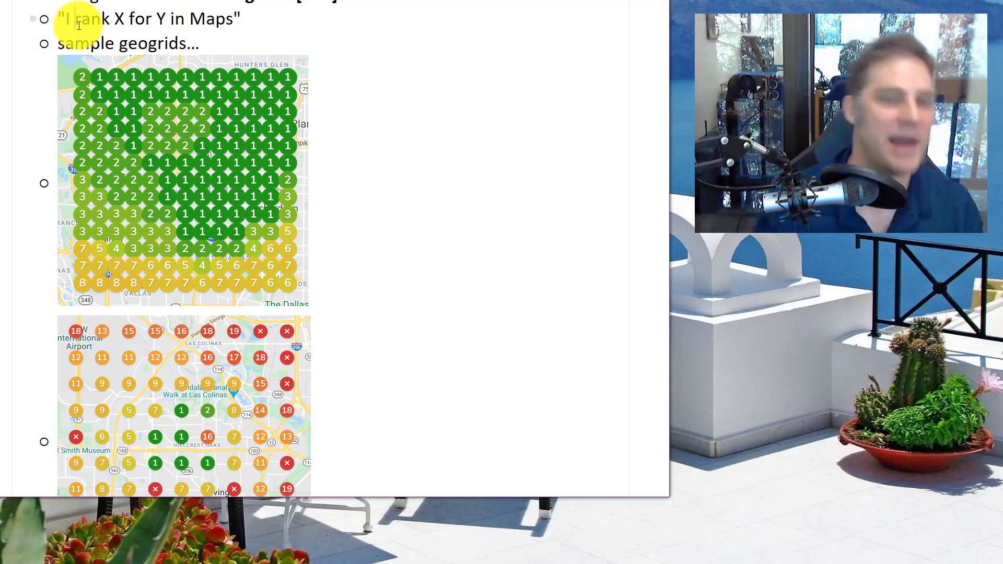
{"action": "scroll", "scroll_direction": "down", "scroll_amount": 3}
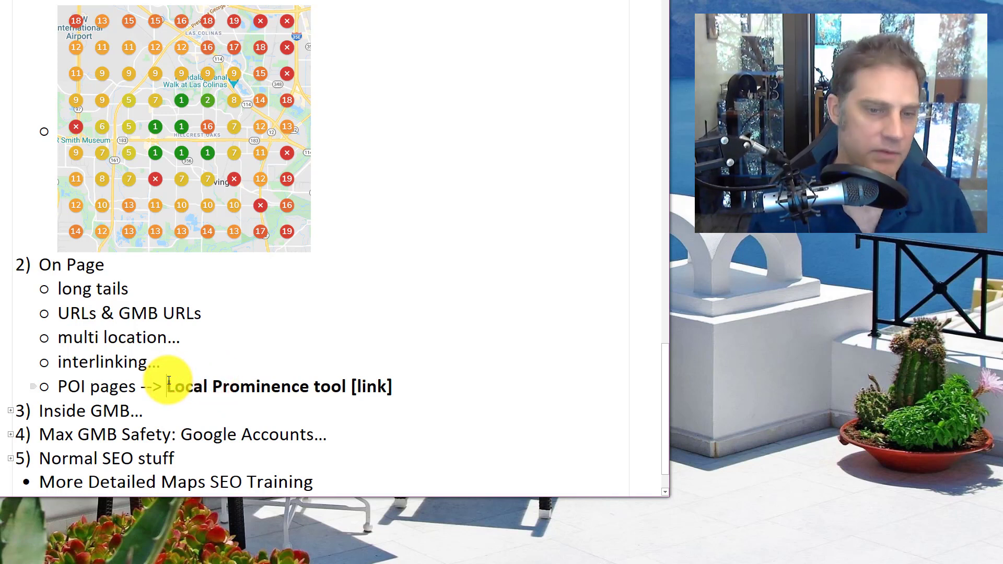
{"action": "mouse_move", "coordinate": [10, 412]}
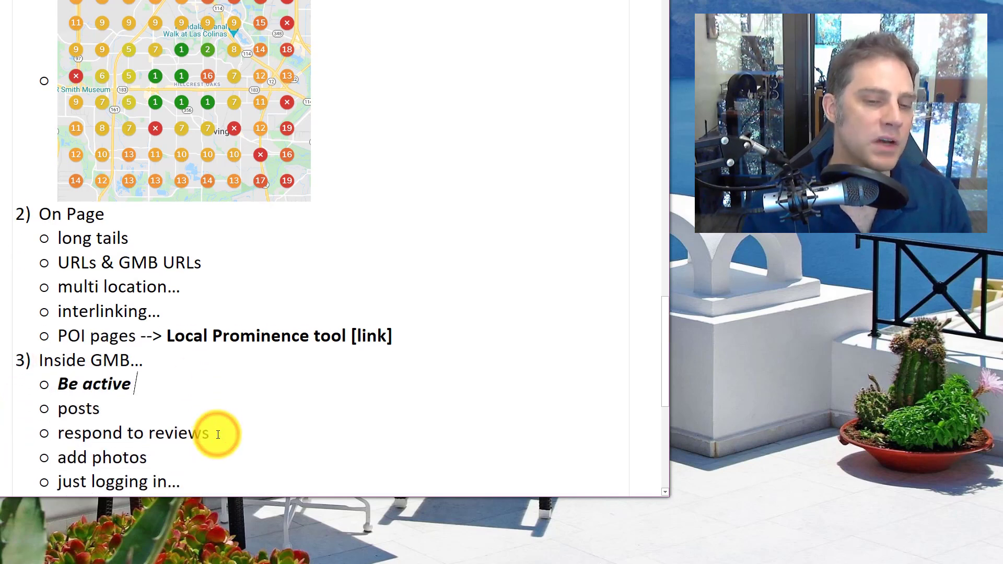
{"action": "scroll", "scroll_direction": "down", "scroll_amount": 3}
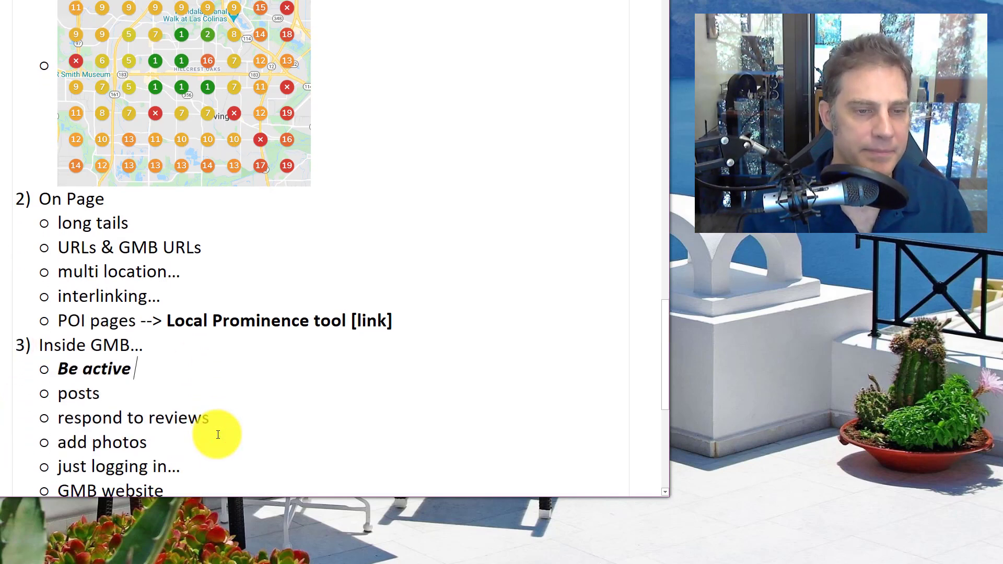
{"action": "scroll", "scroll_direction": "down", "scroll_amount": 3}
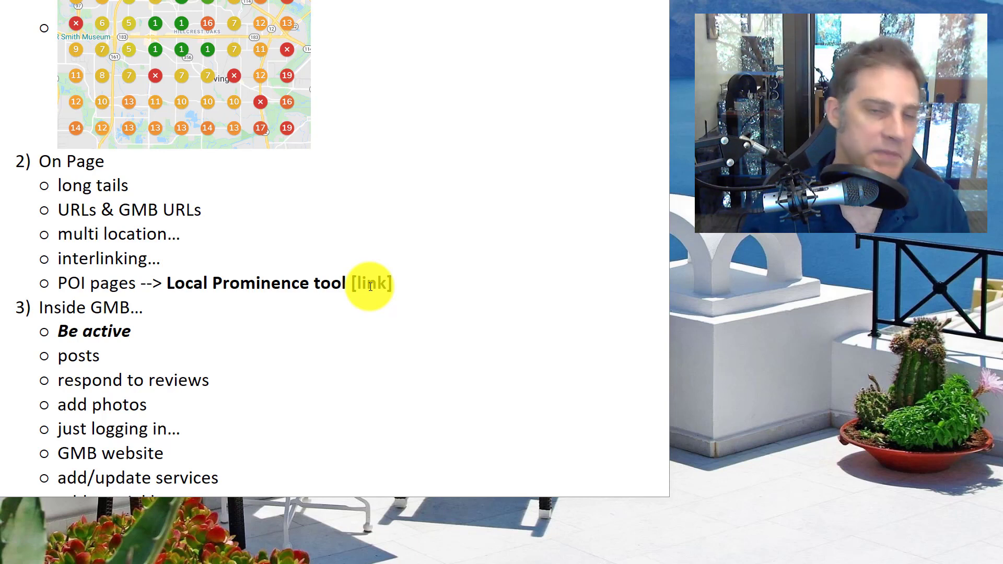
Step: Scroll past the GMB screenshot to the Max GMB Safety subpoints: 1 Google account per GMB, Horror story, New processes
{"action": "scroll", "scroll_direction": "down", "scroll_amount": 3}
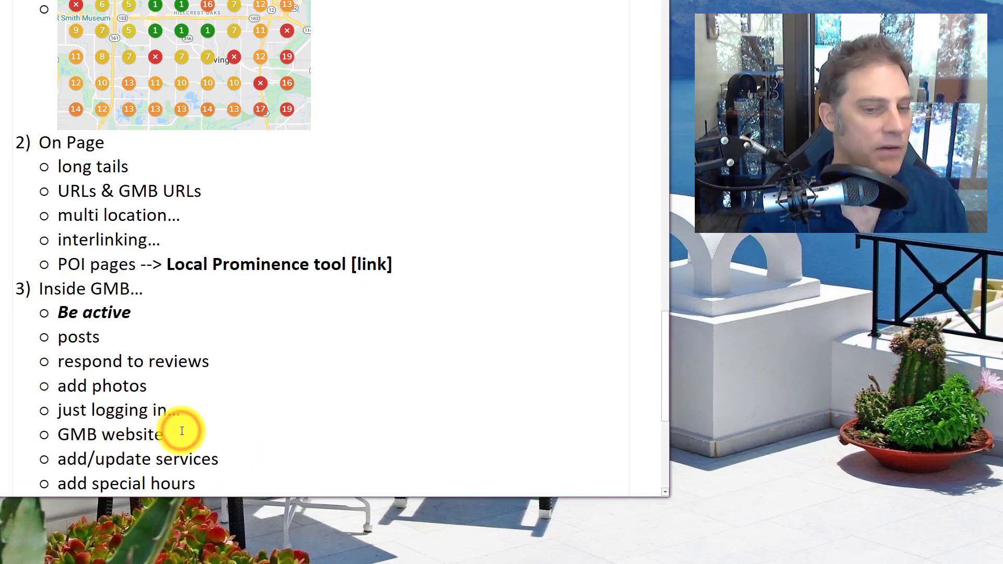
{"action": "scroll", "scroll_direction": "down", "scroll_amount": 3}
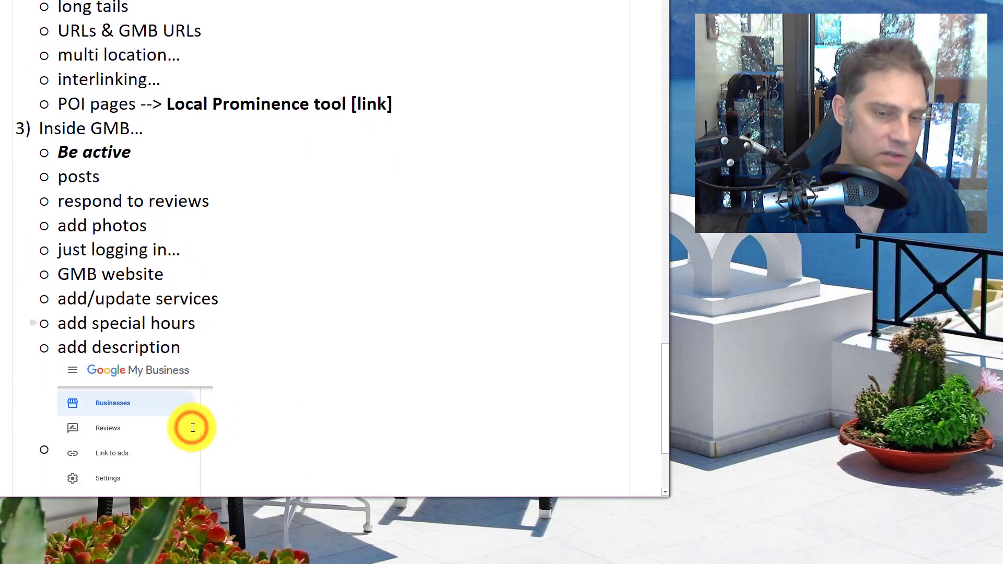
{"action": "scroll", "scroll_direction": "down", "scroll_amount": 3}
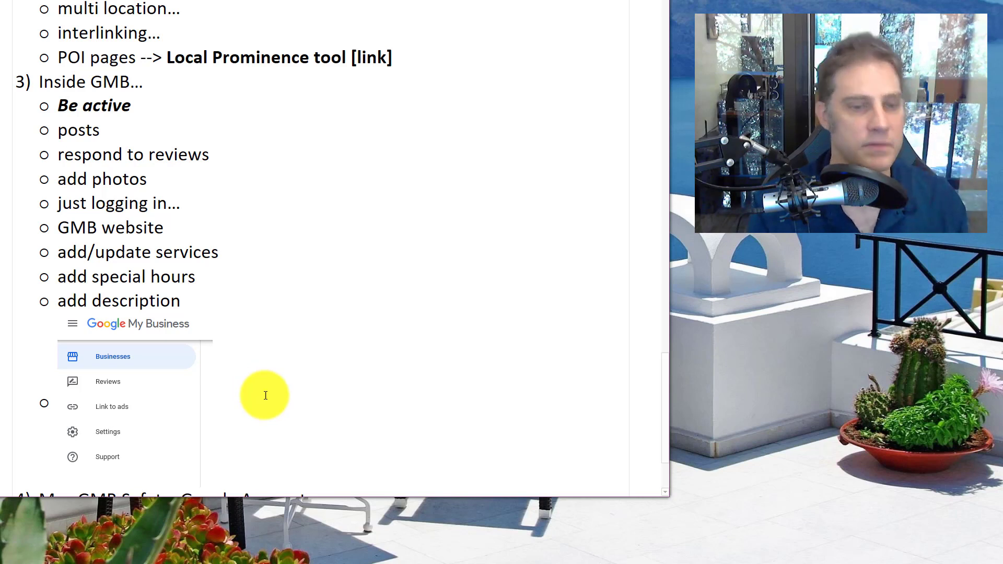
{"action": "scroll", "scroll_direction": "down", "scroll_amount": 3}
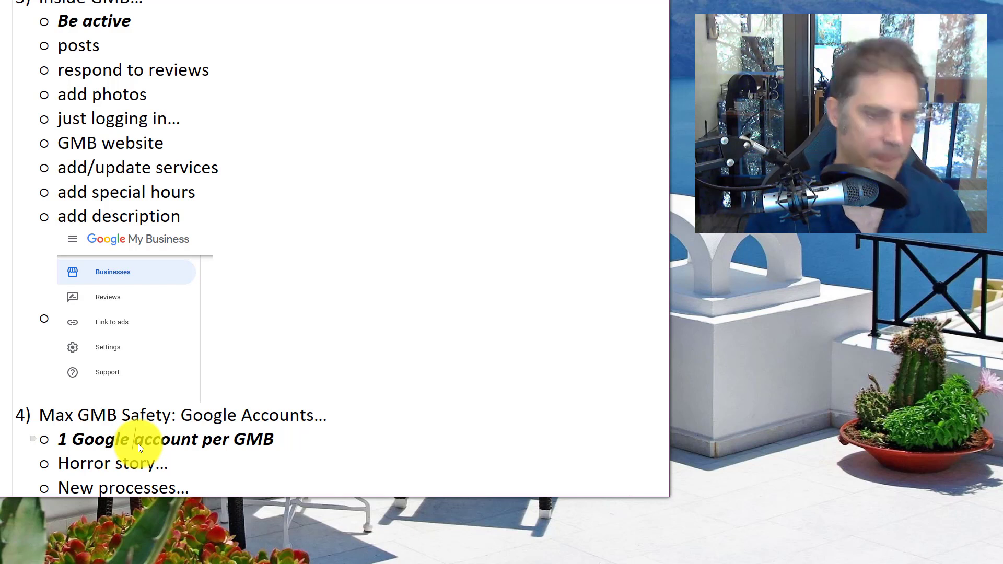
{"action": "scroll", "scroll_direction": "down", "scroll_amount": 3}
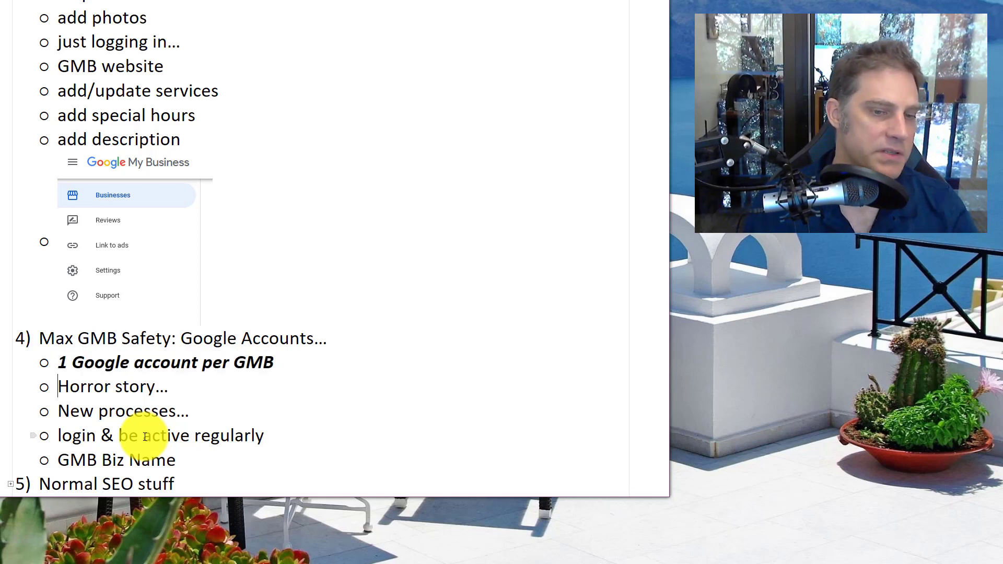
Step: Select a word in the Max GMB Safety subpoints ending with GMB Biz Name
{"action": "double_click", "coordinate": [112, 386]}
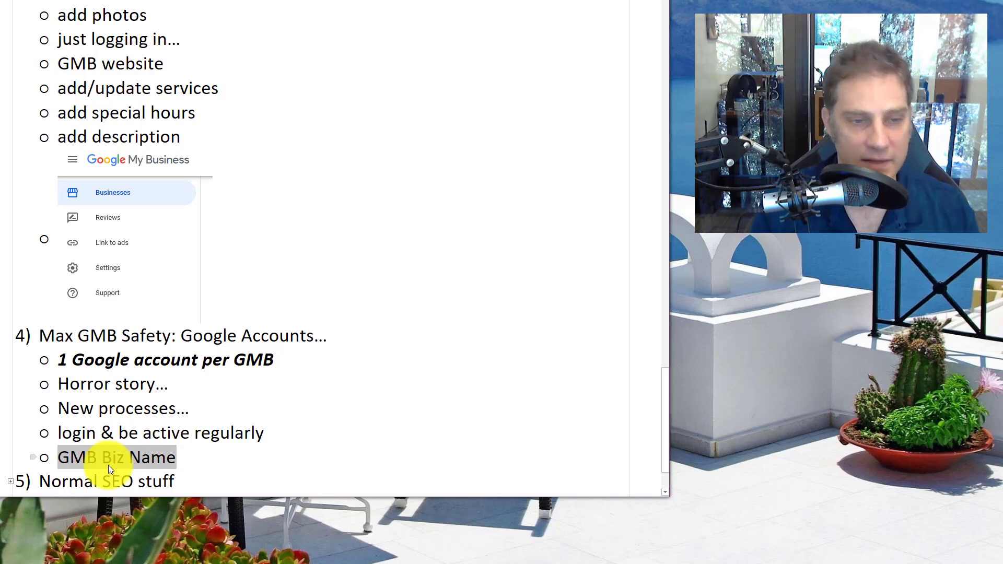
Step: Scroll down to the Normal SEO stuff bullets (Off Page, Entity, Engagement, On Page) and the training links
{"action": "scroll", "scroll_direction": "down", "scroll_amount": 3}
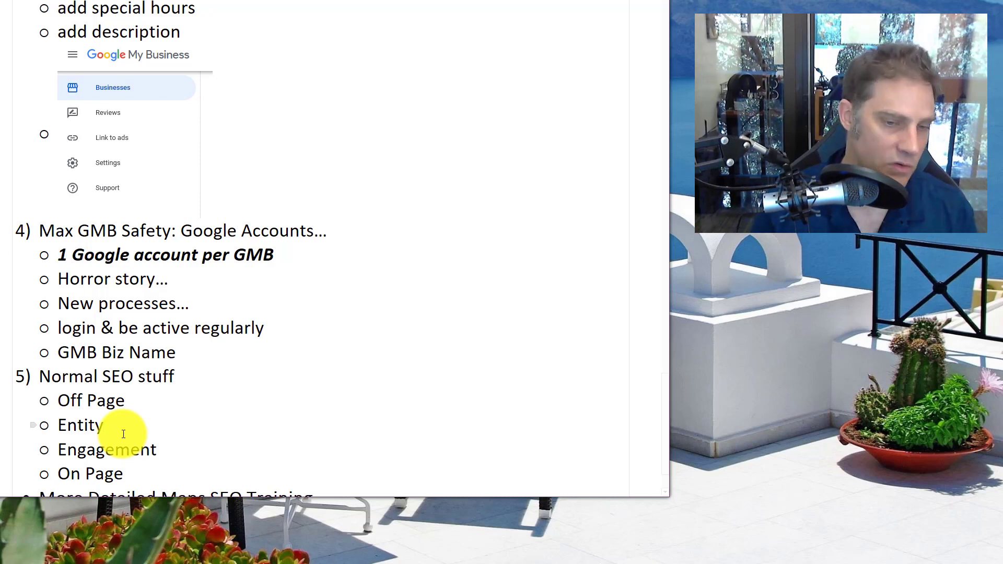
{"action": "scroll", "scroll_direction": "down", "scroll_amount": 3}
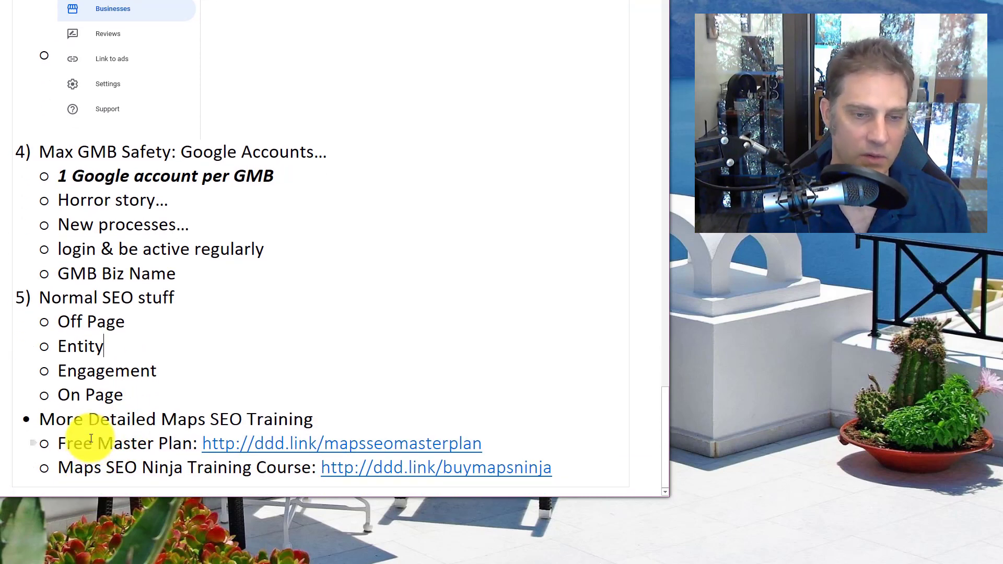